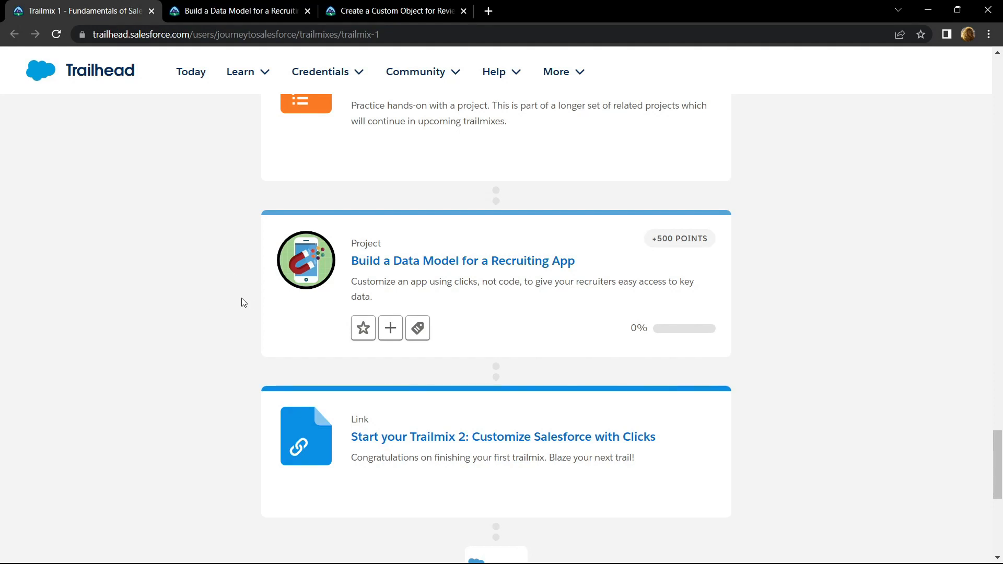
mouse_move(267, 276)
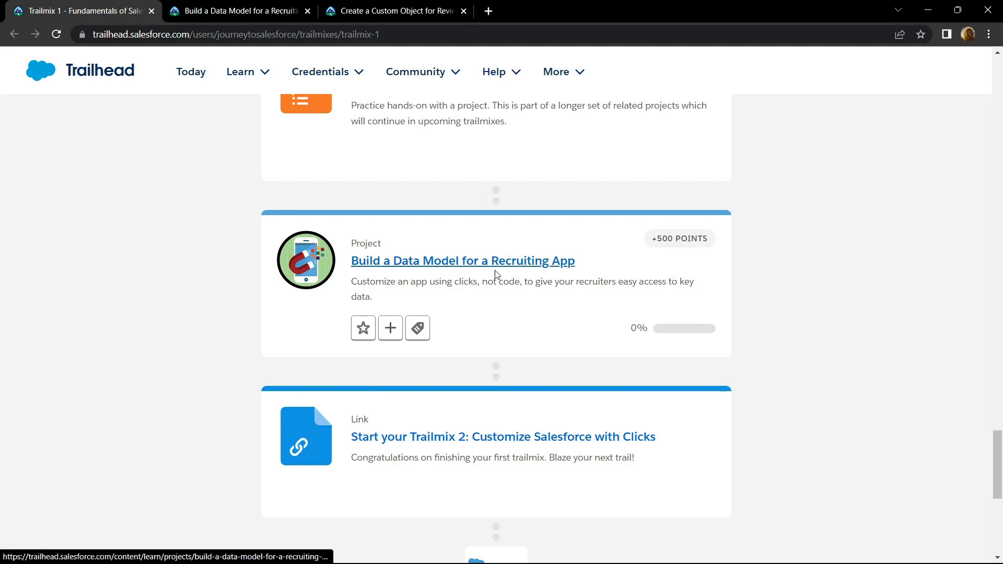
- Open the Recruiting App data model project and its Create a Custom Object for Reviews step in a new tab
left_click(462, 262)
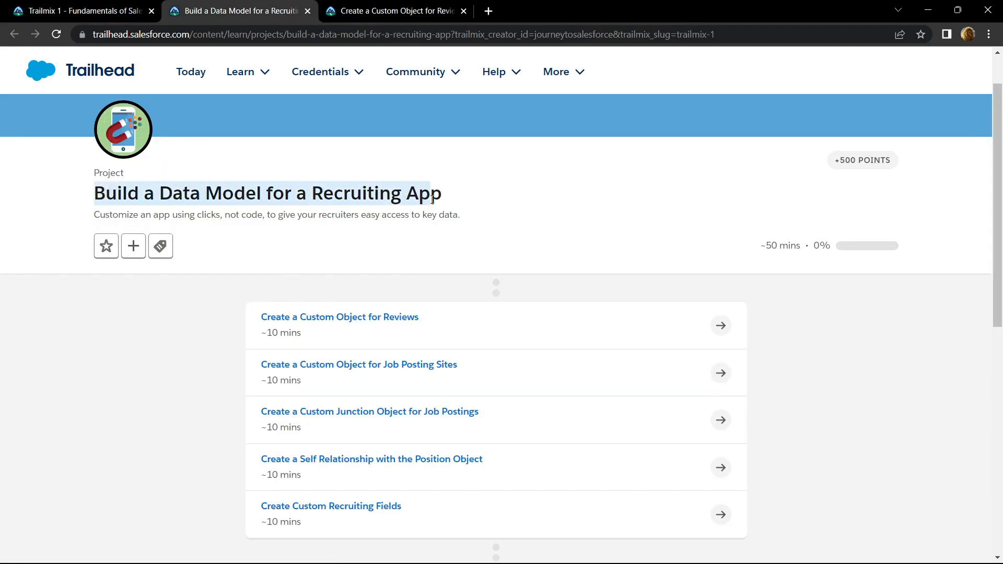
mouse_move(213, 351)
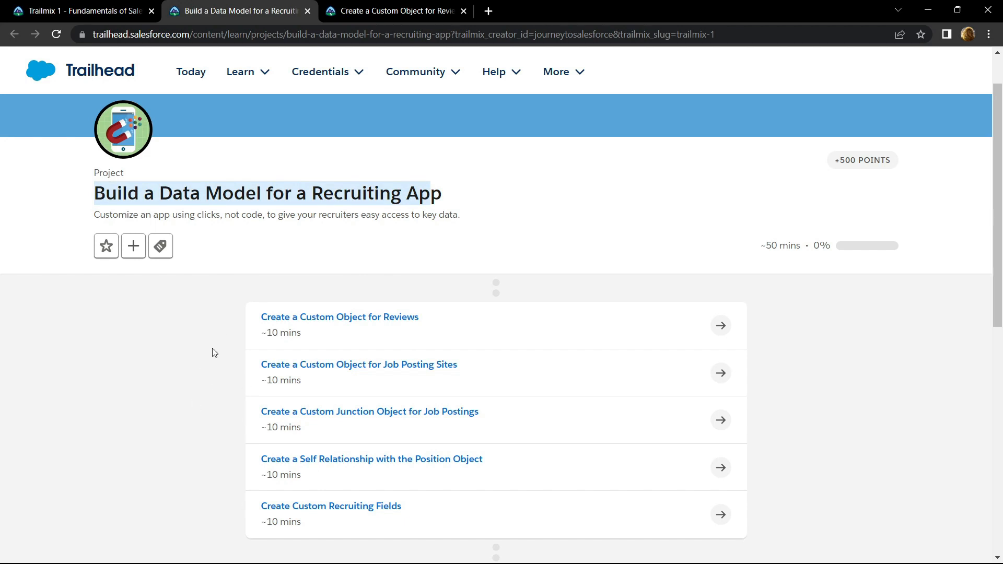
mouse_move(270, 323)
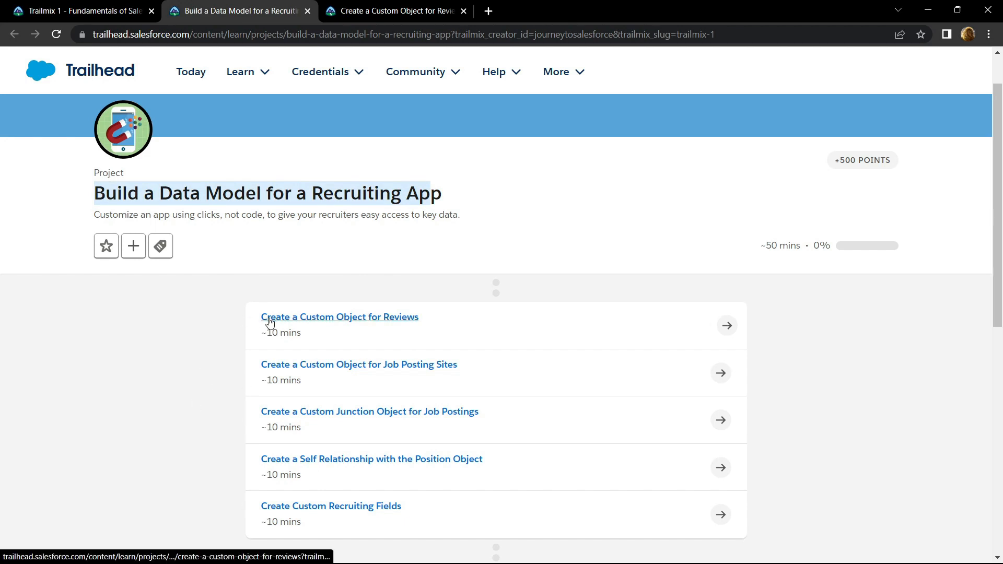
right_click(270, 322)
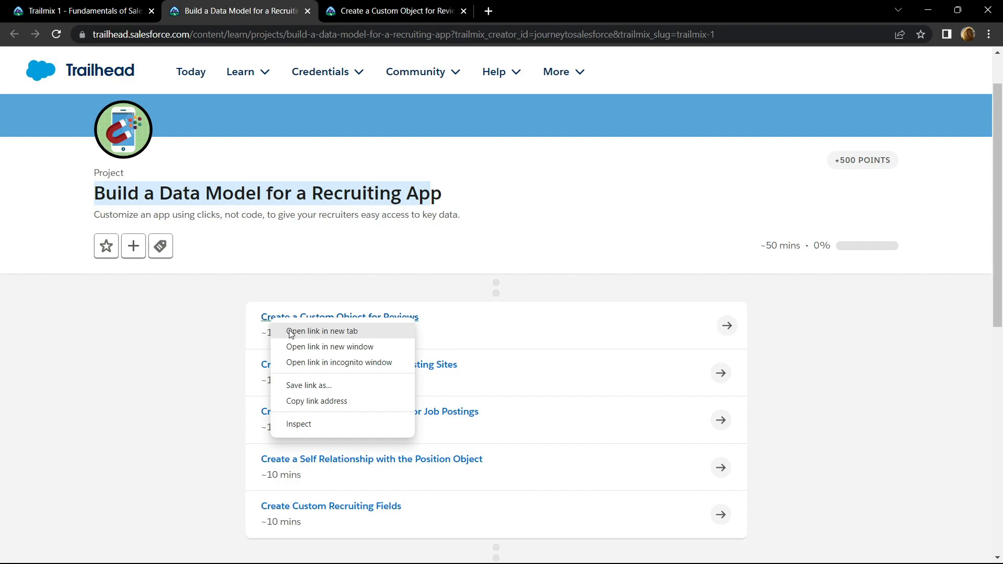
left_click(322, 331)
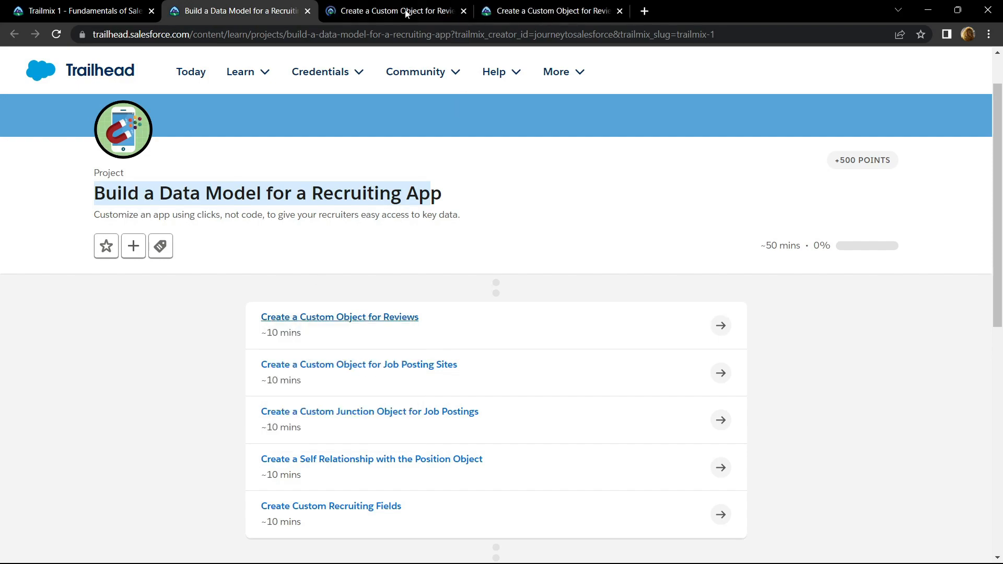
- Launch My Trailhead Playground 1 from the Reviews step's Verify Step section
left_click(397, 10)
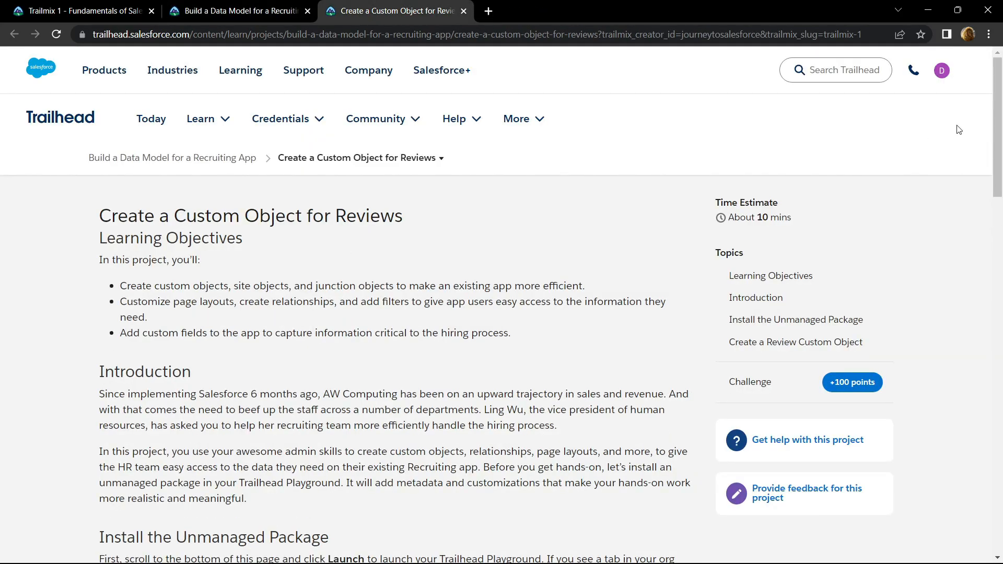
scroll("down", 3)
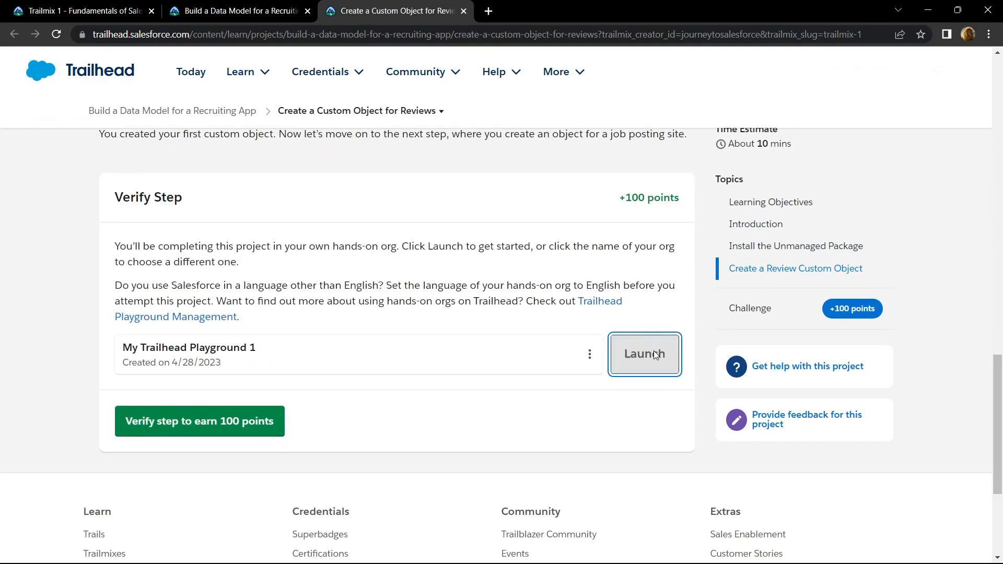
left_click(643, 353)
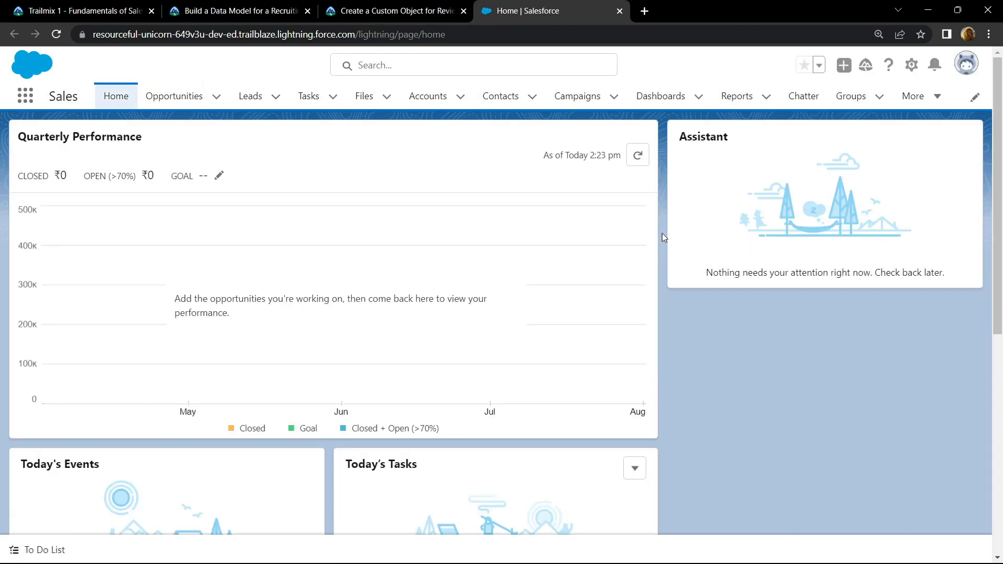
- Go to Setup and reach the Install a Package page via the App Launcher search for 'install'
left_click(911, 65)
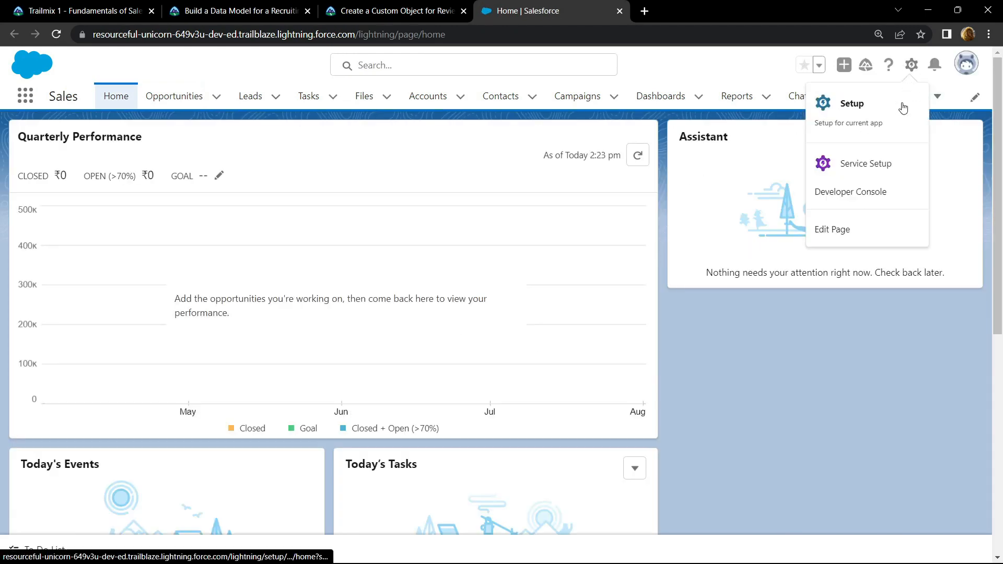
left_click(852, 103)
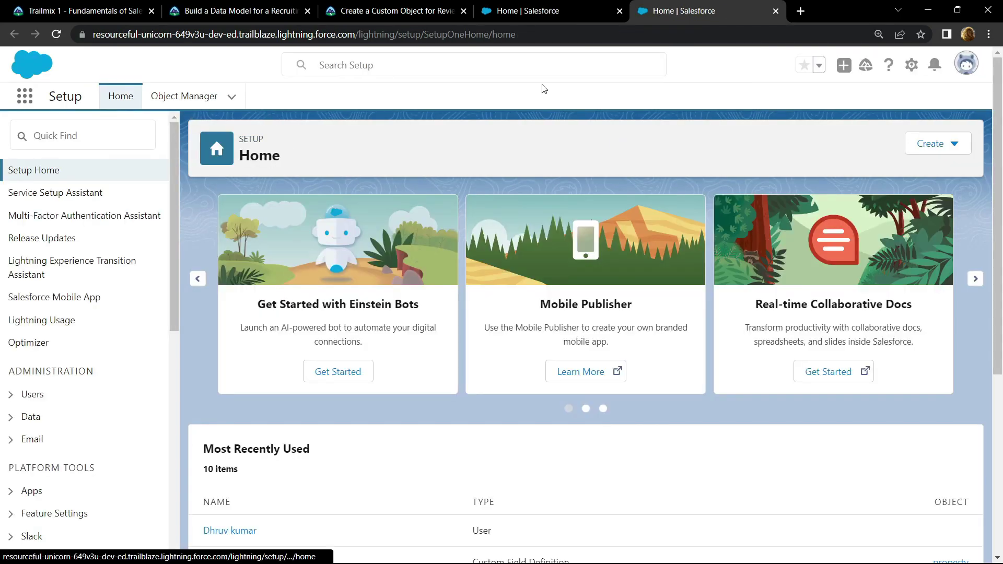
mouse_move(24, 96)
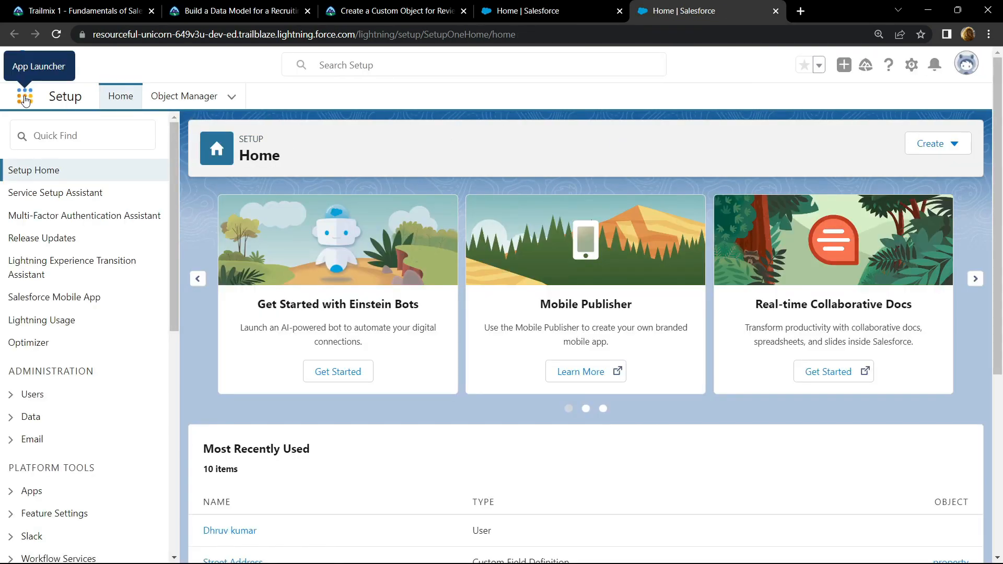
type("install")
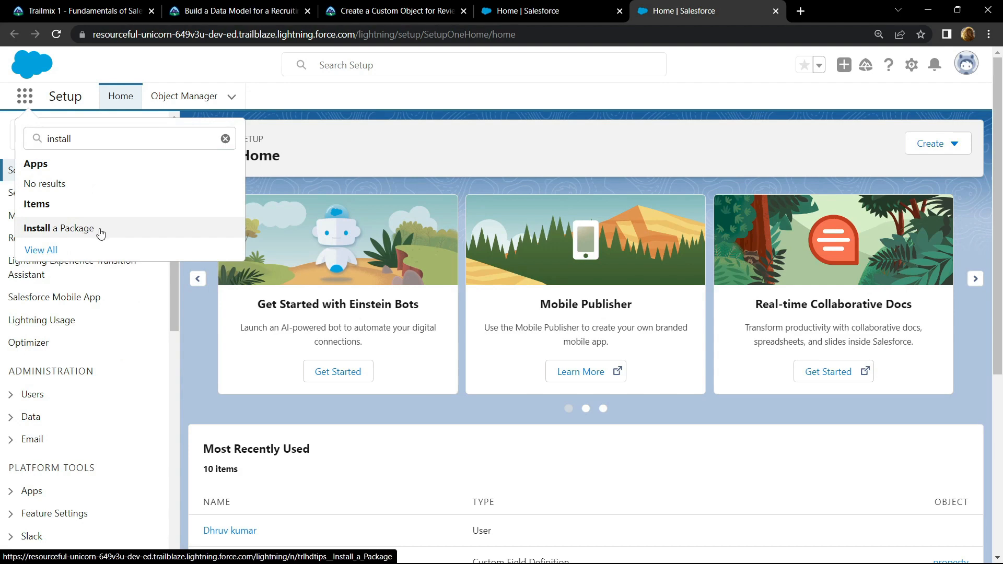
left_click(59, 228)
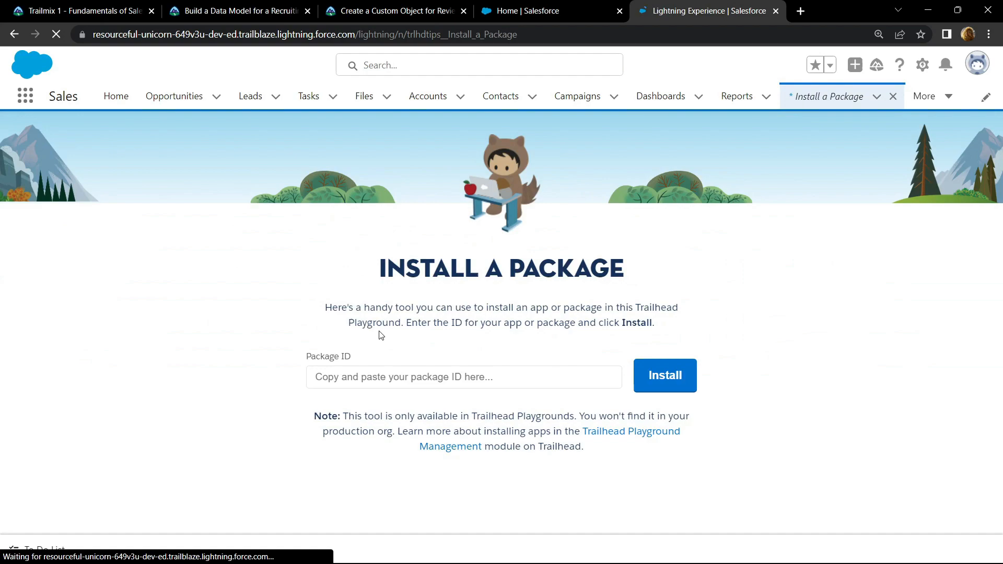
- Submit package ID 04t0P000000N9rs copied from the Trailhead instructions for installation
left_click(399, 10)
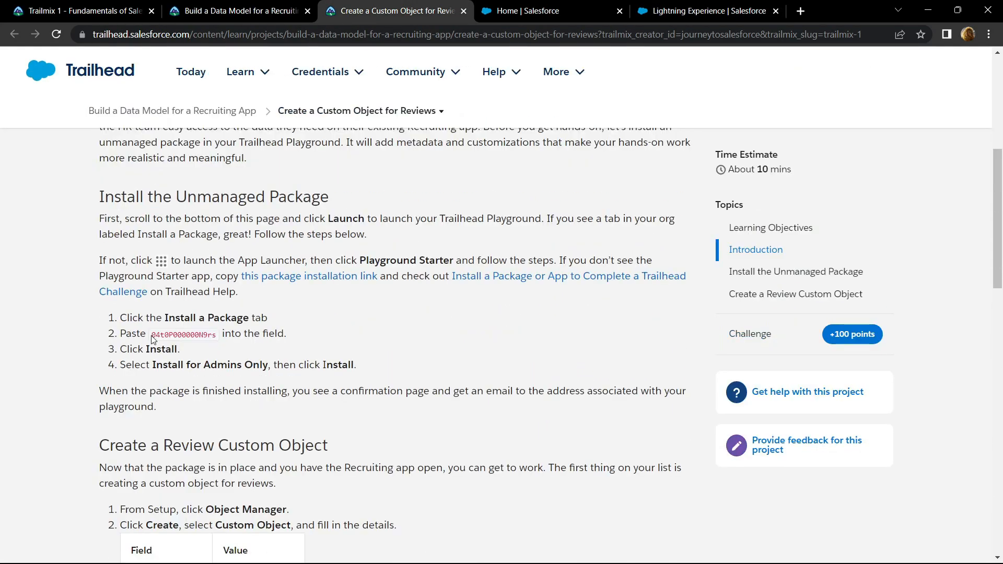
double_click(183, 334)
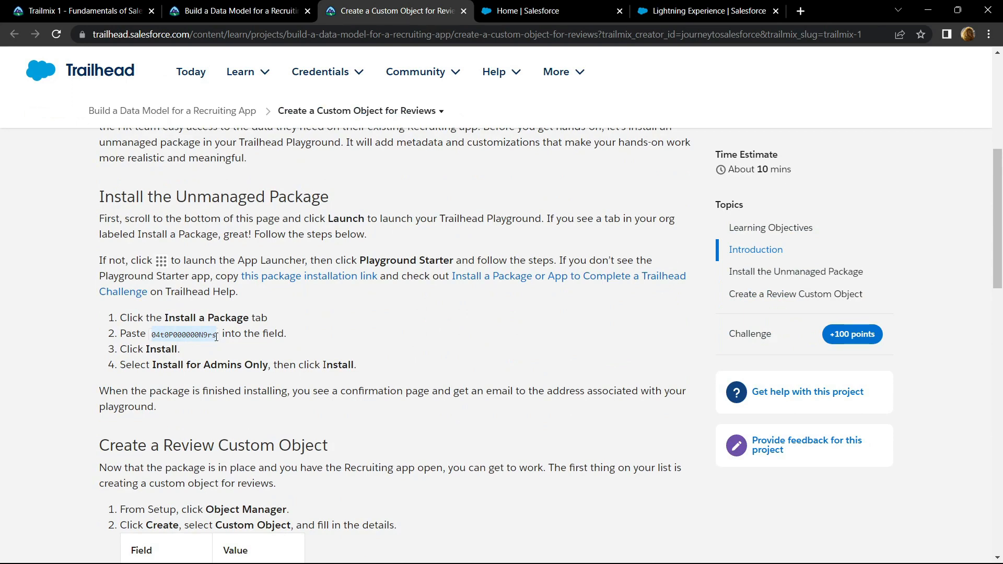
left_click(713, 11)
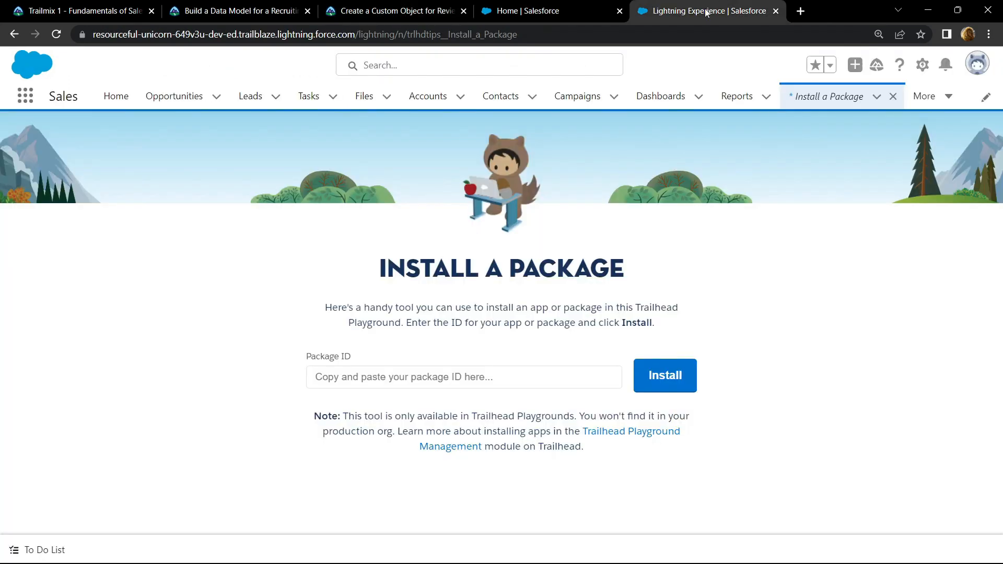
type("04t0P000000N9rs")
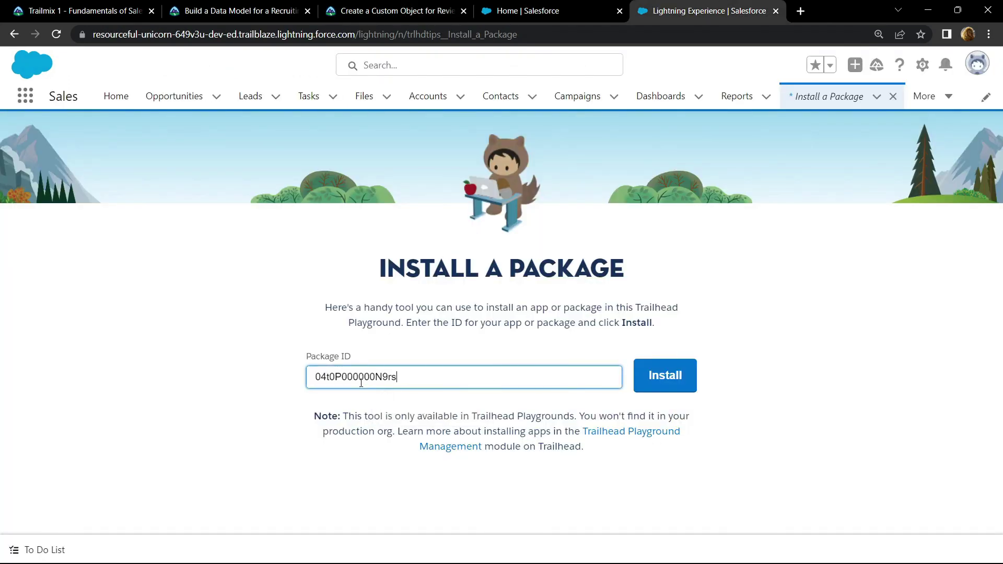
left_click(664, 375)
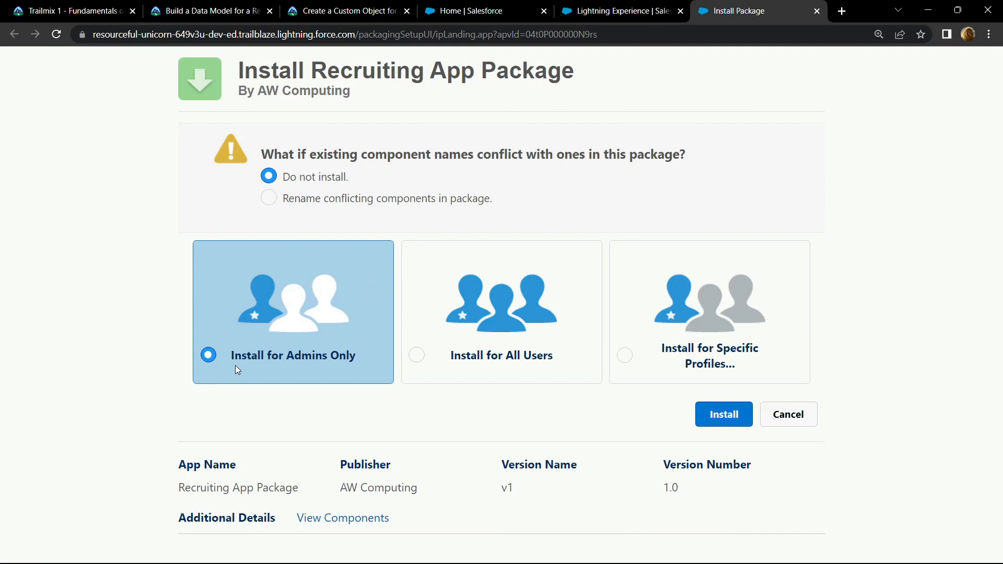
- Install the Recruiting App Package for admins only and finish once Installation Complete shows
left_click(723, 414)
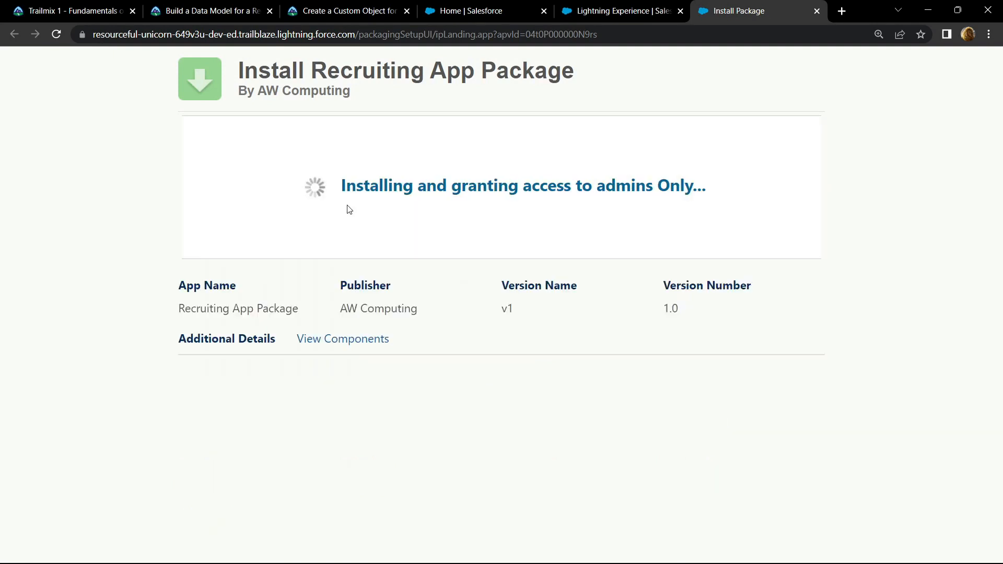
mouse_move(343, 212)
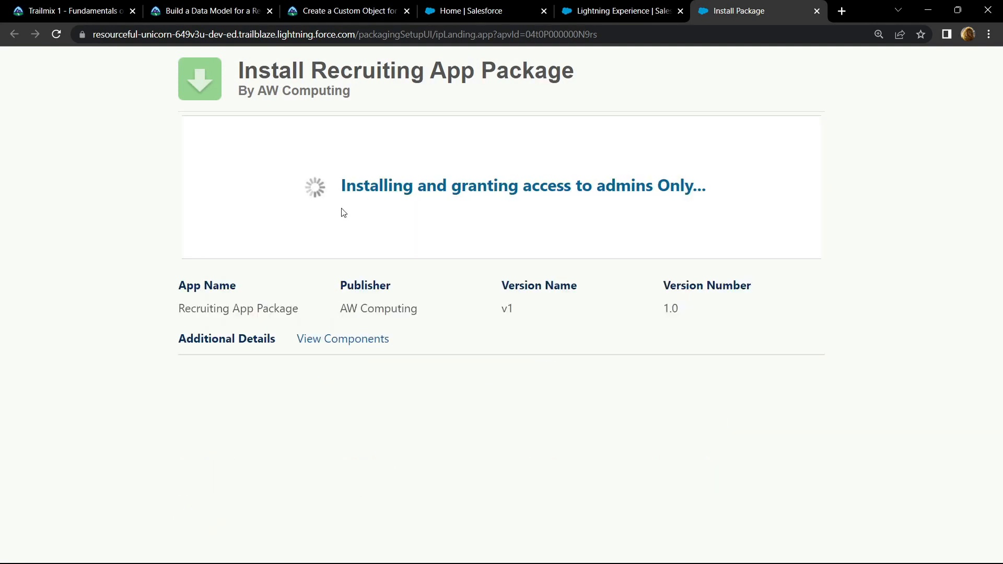
mouse_move(354, 211)
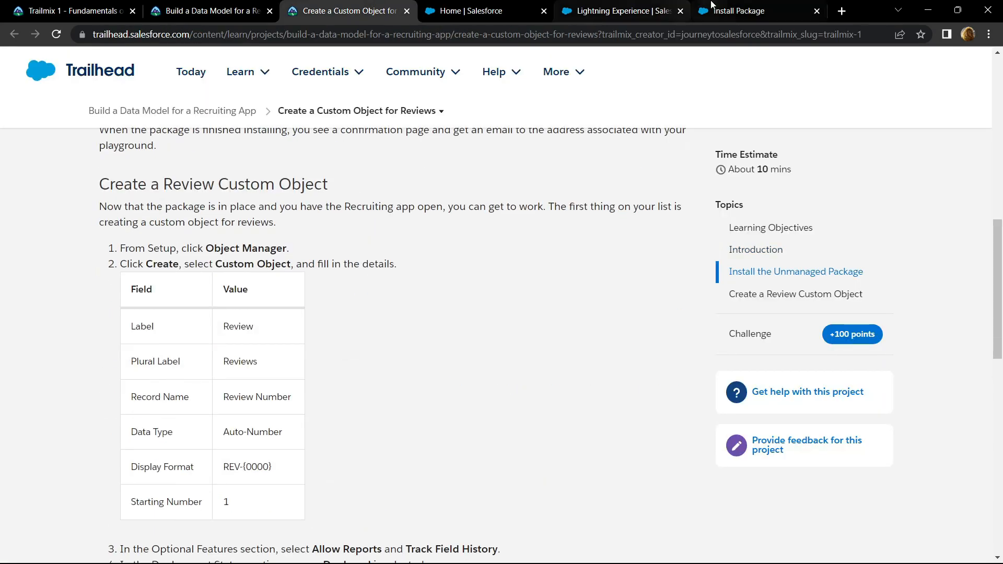
left_click(743, 11)
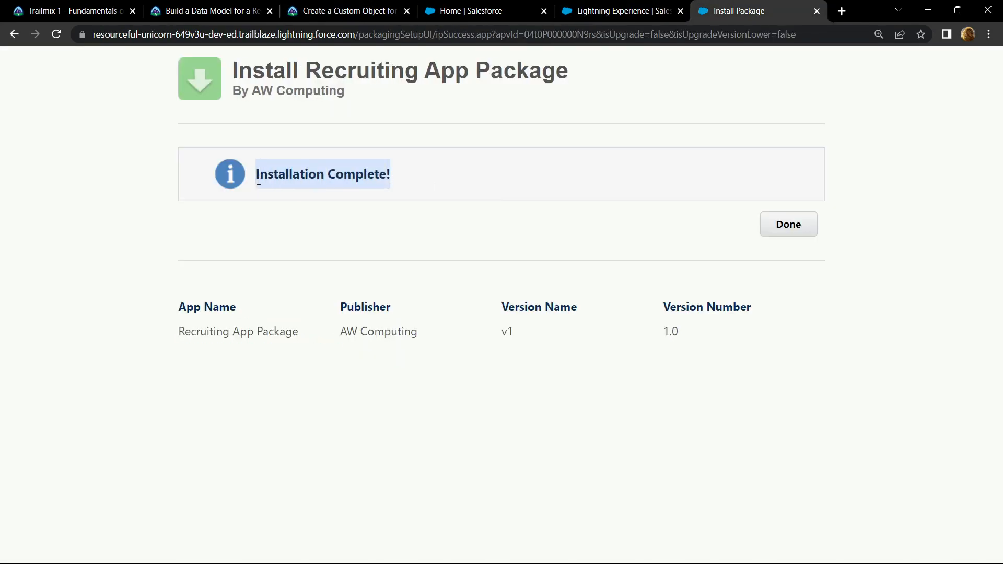
mouse_move(817, 10)
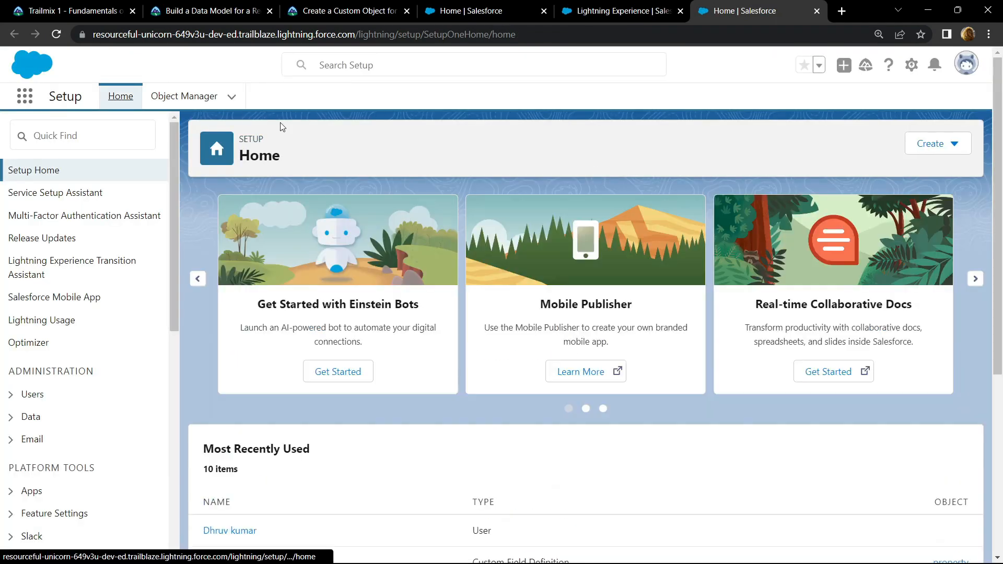
- Start a new custom object in Object Manager with Label Review and Plural Label Reviews
left_click(184, 96)
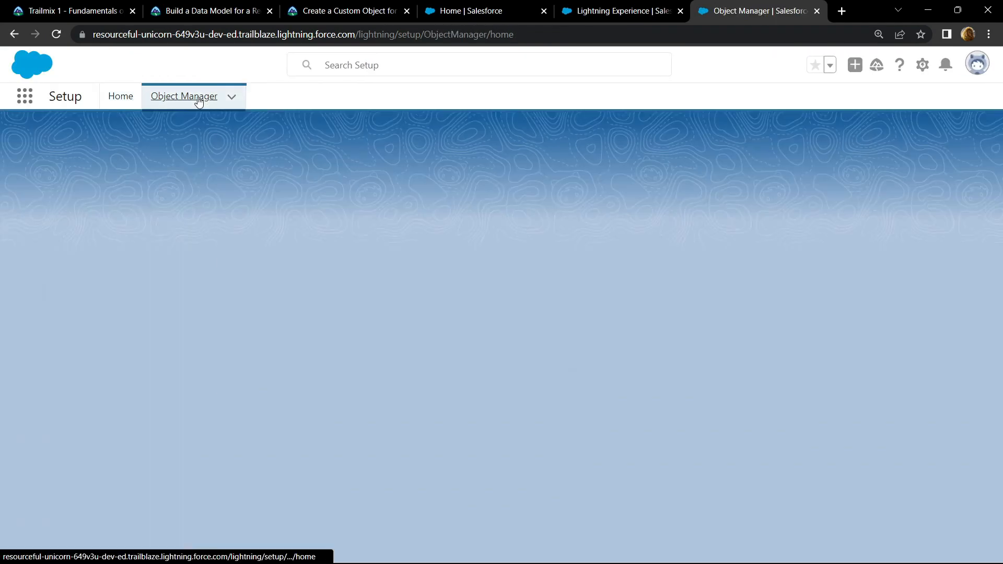
left_click(184, 96)
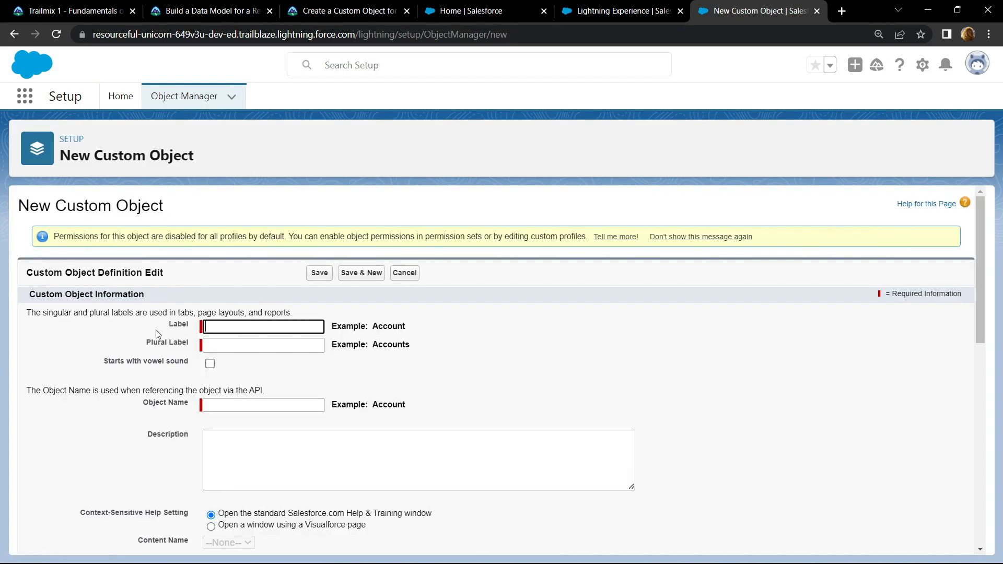
left_click(349, 11)
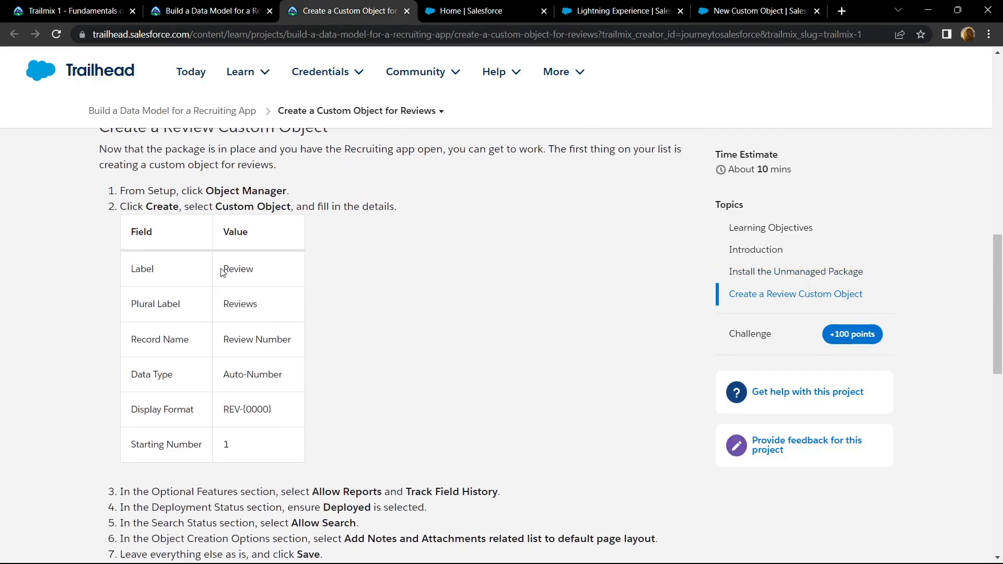
double_click(239, 270)
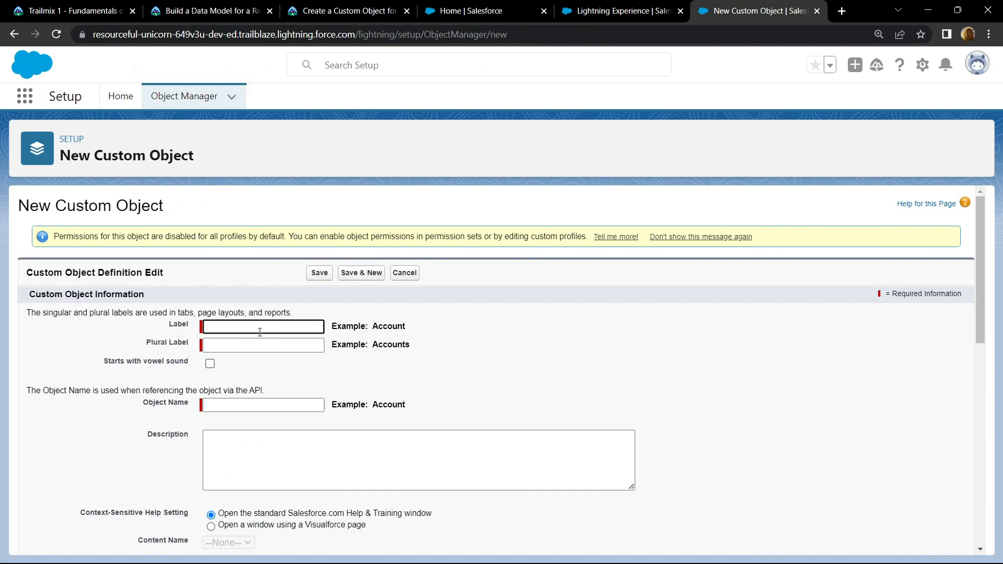
type("Review")
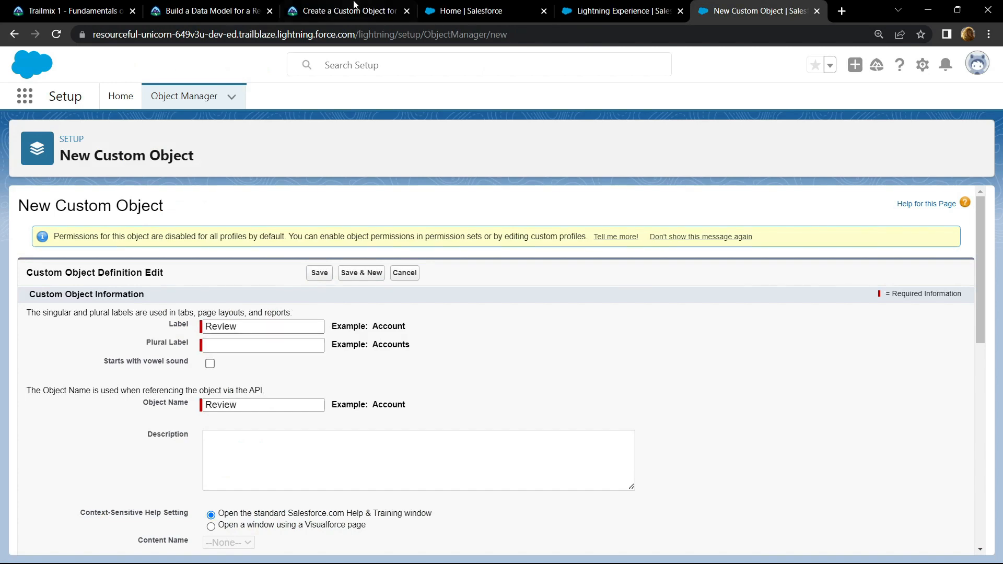
left_click(345, 11)
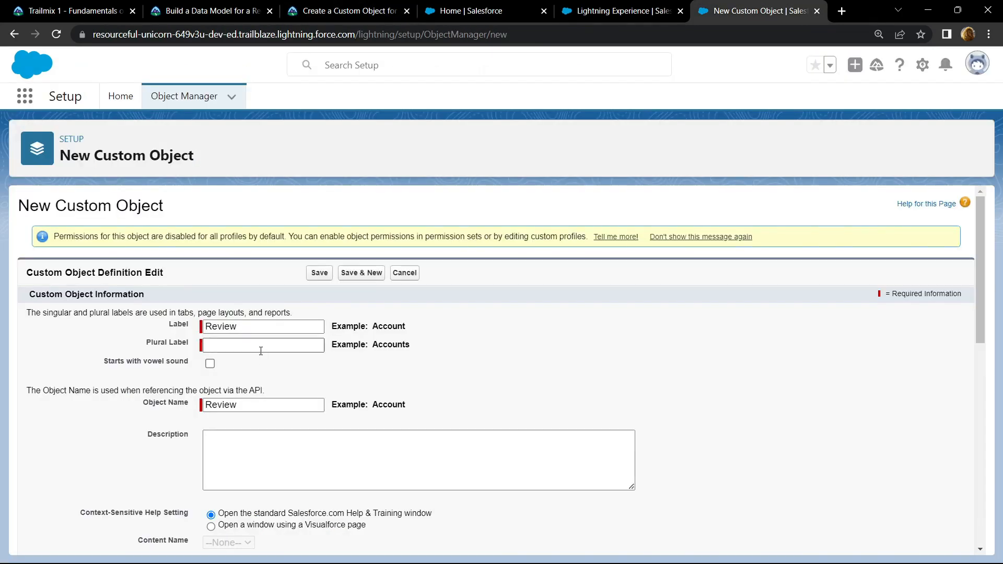
type("Reviews")
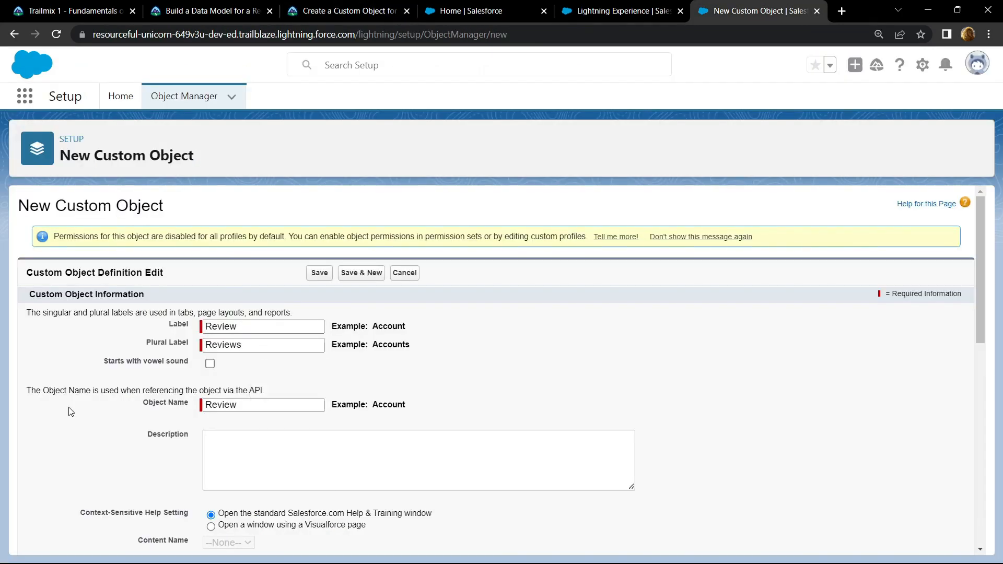
- Set the Record Name to Review Number with Auto Number data type
scroll("down", 3)
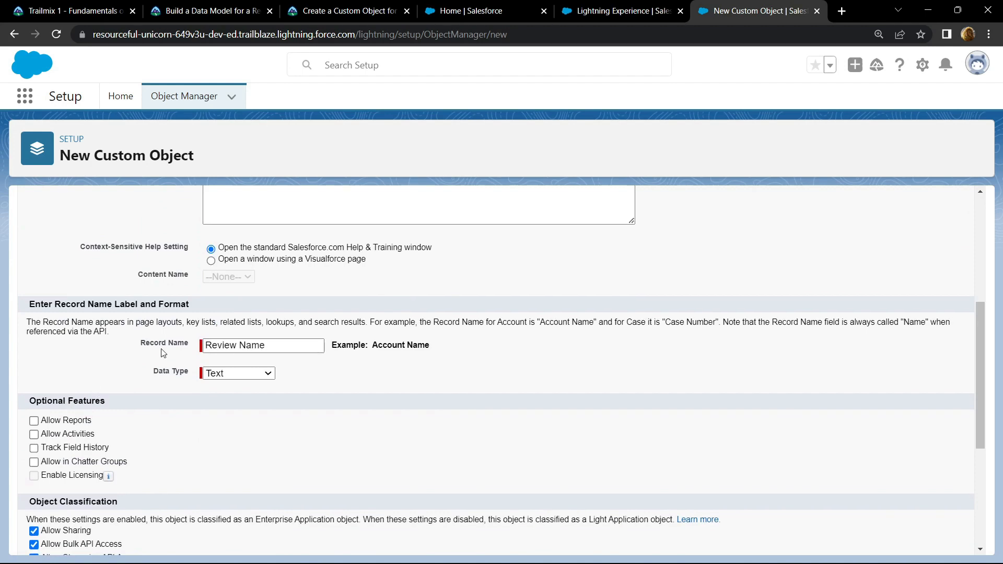
left_click(351, 11)
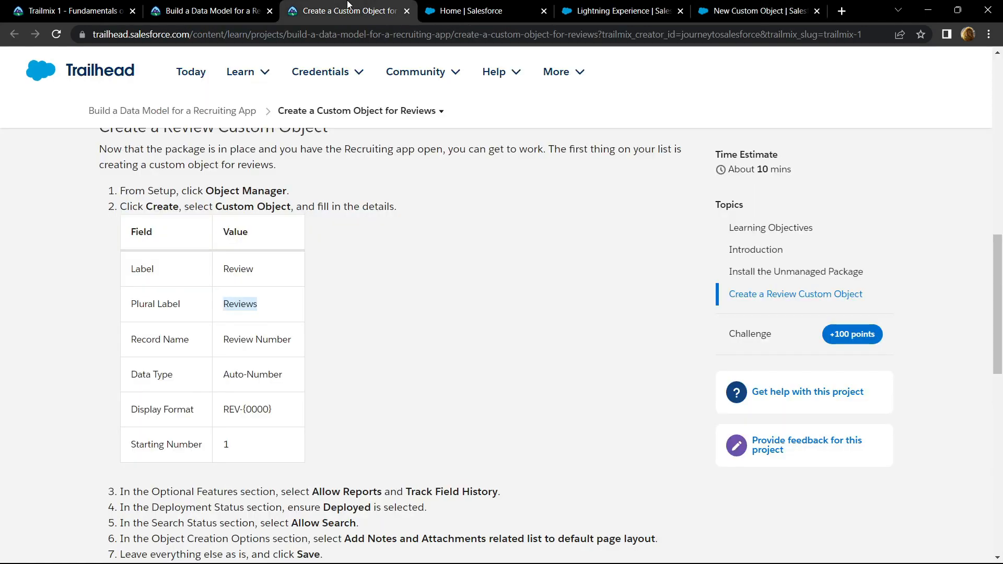
double_click(257, 338)
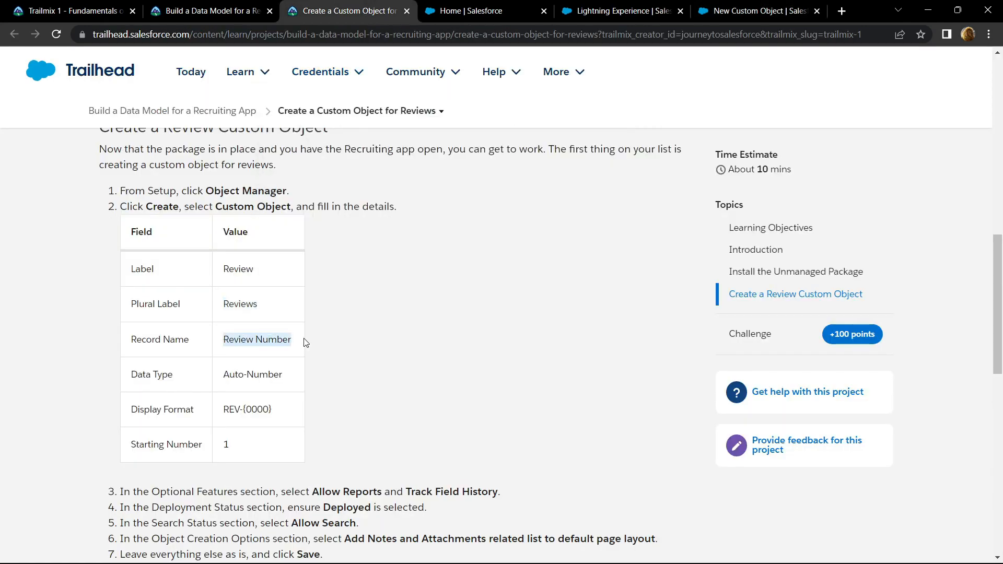
left_click(756, 10)
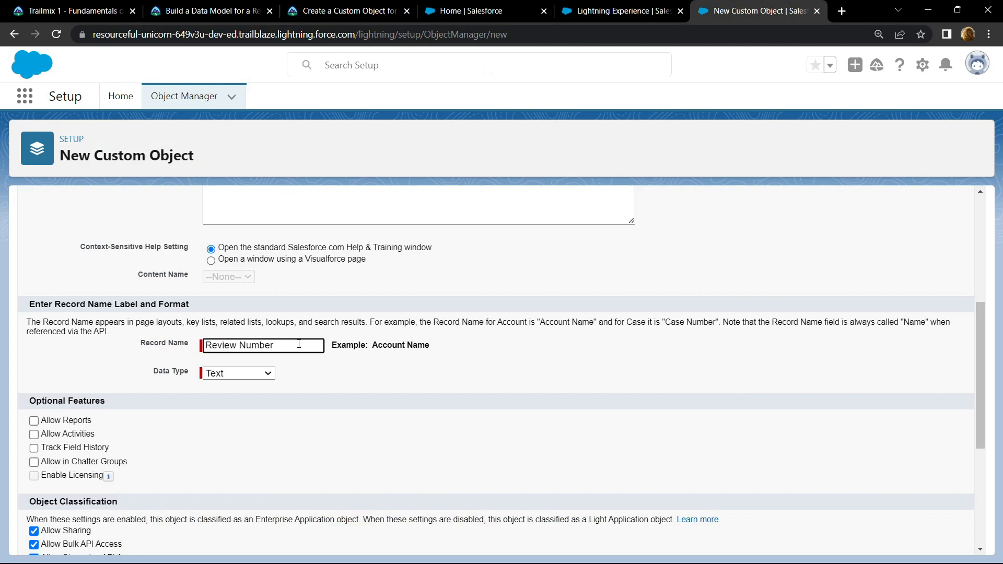
left_click(238, 373)
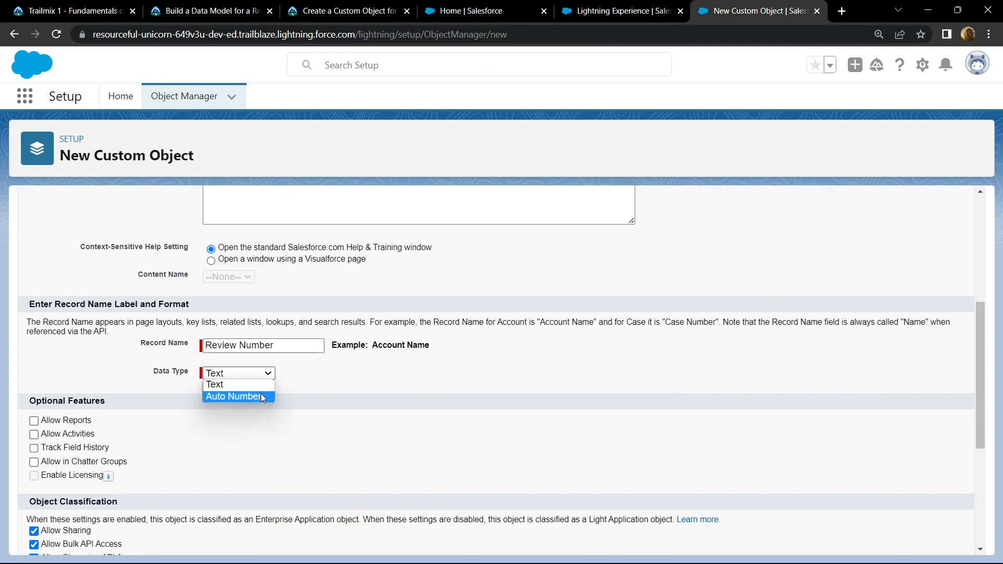
left_click(234, 397)
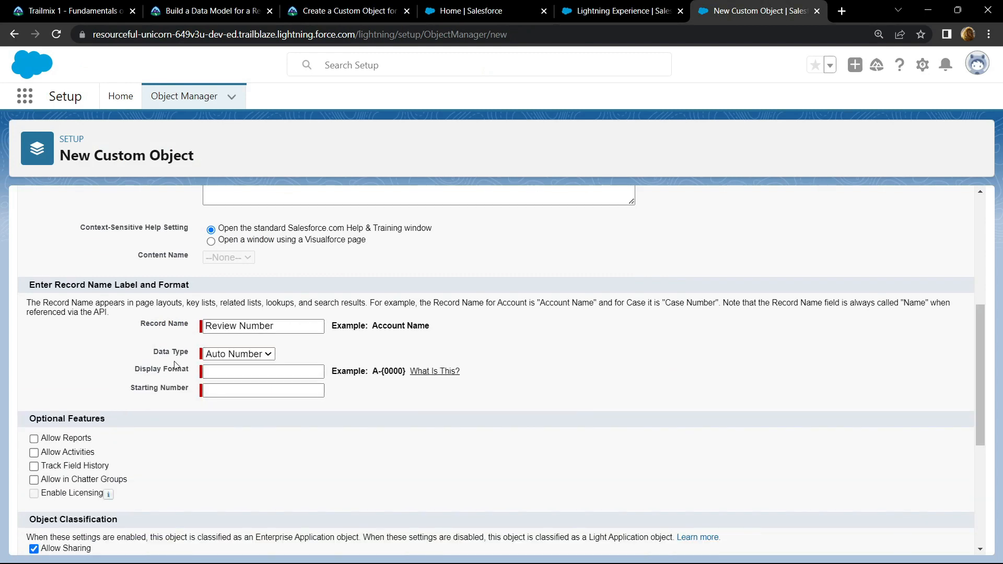
- Enter display format REV-{0000} and move on to the starting number
left_click(344, 10)
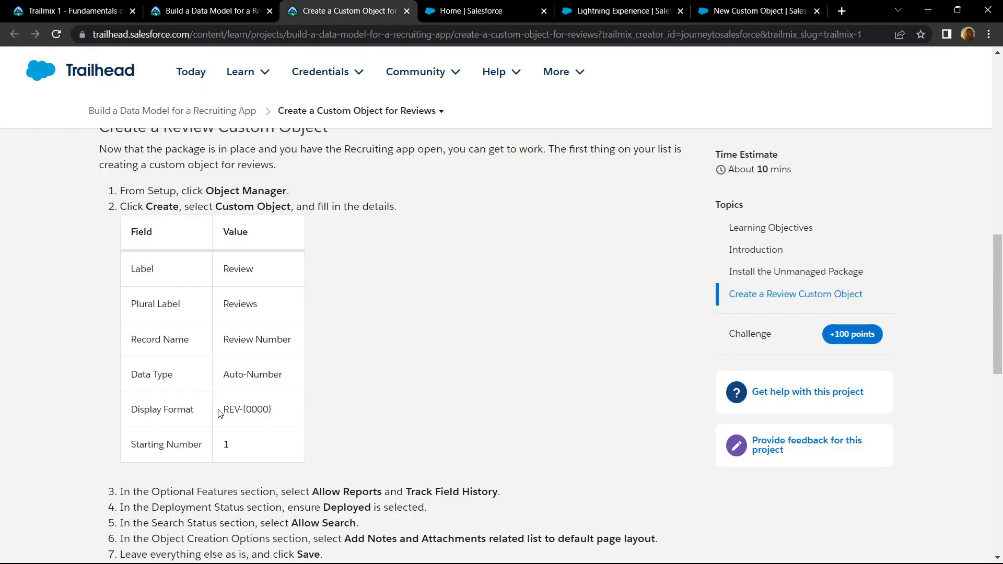
left_click(759, 10)
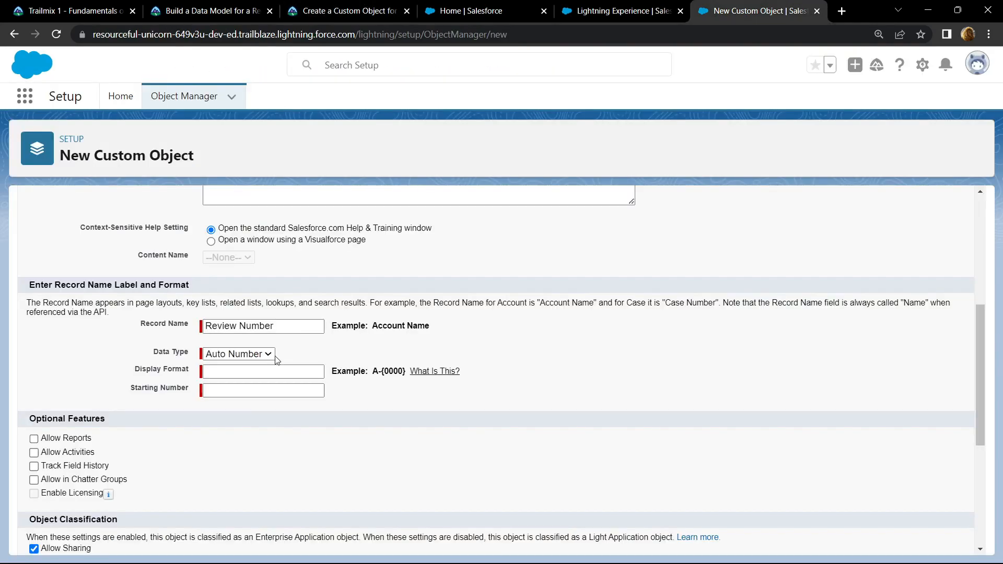
type("REV-{0000}")
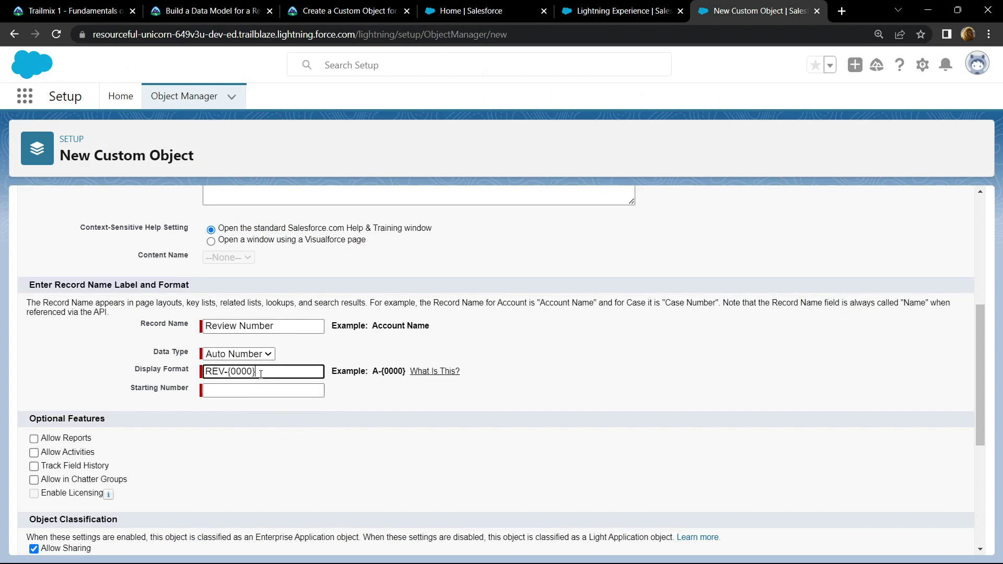
left_click(262, 391)
type("1")
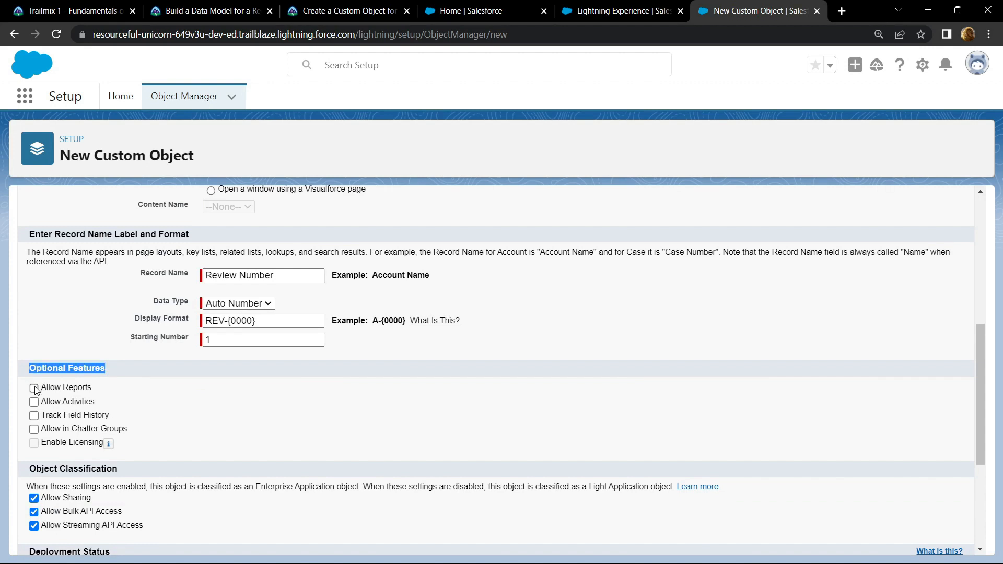
- Enable Allow Reports, Track Field History, Allow Search and Notes and Attachments, then save the Review object
left_click(33, 387)
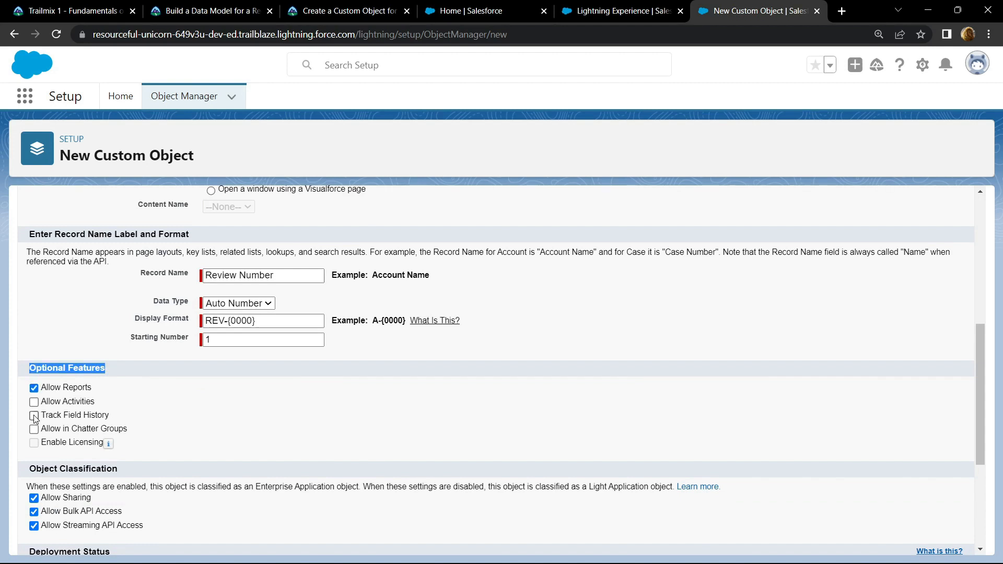
left_click(34, 416)
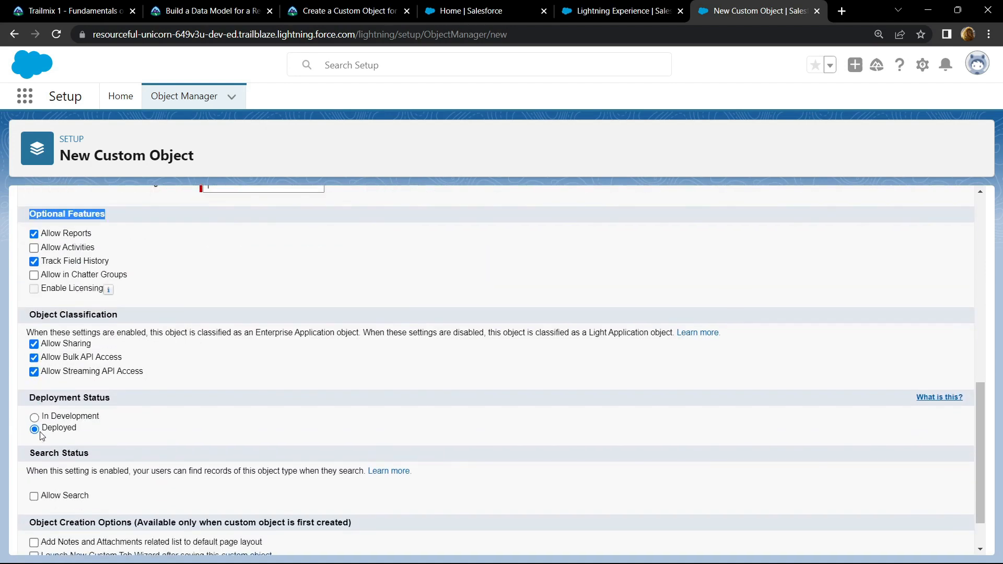
scroll("down", 3)
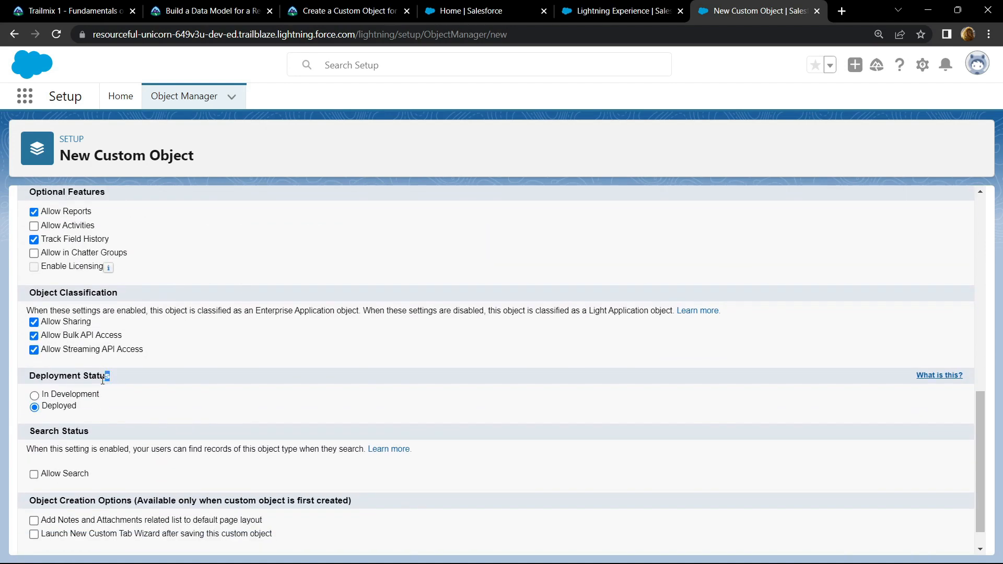
double_click(69, 375)
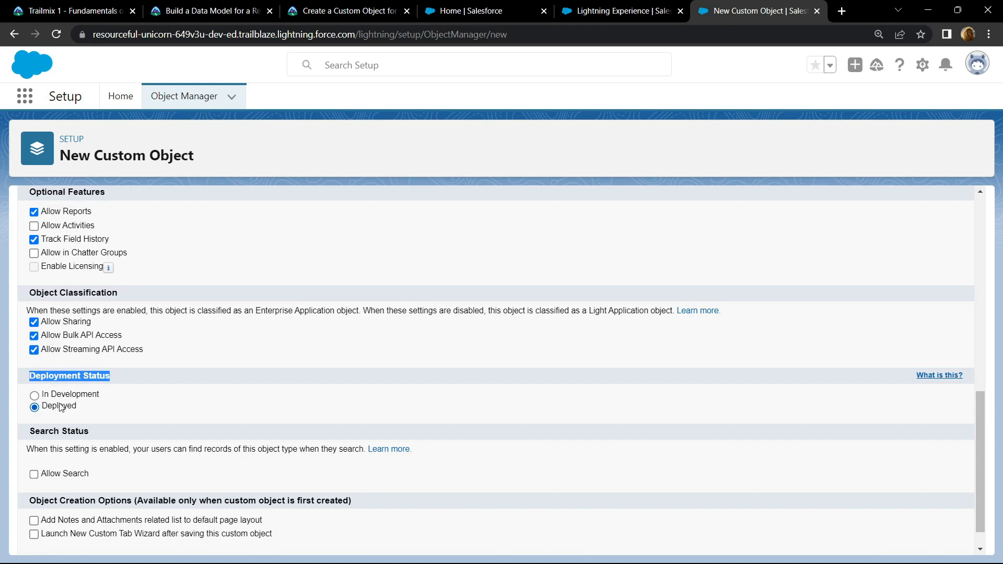
scroll("down", 3)
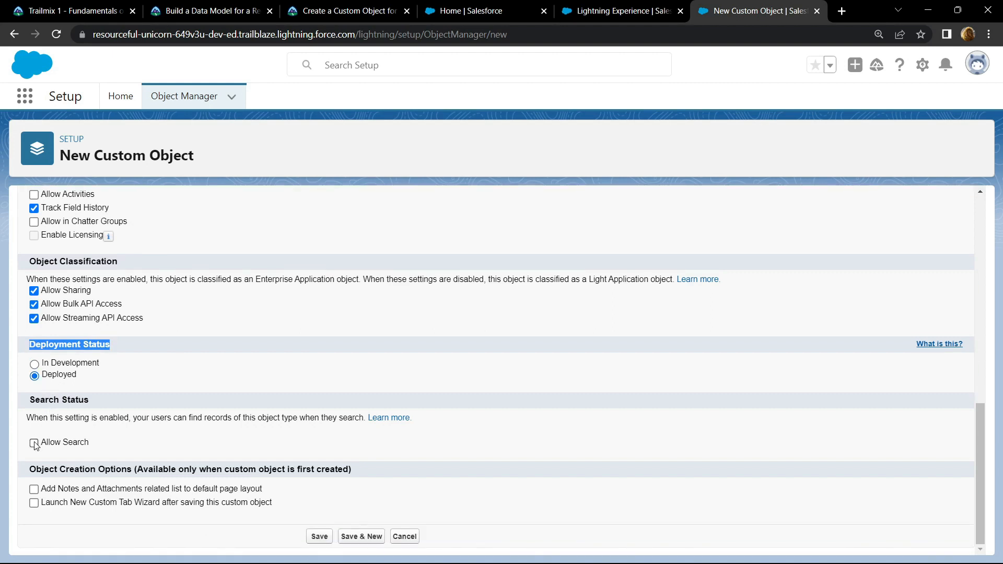
left_click(34, 442)
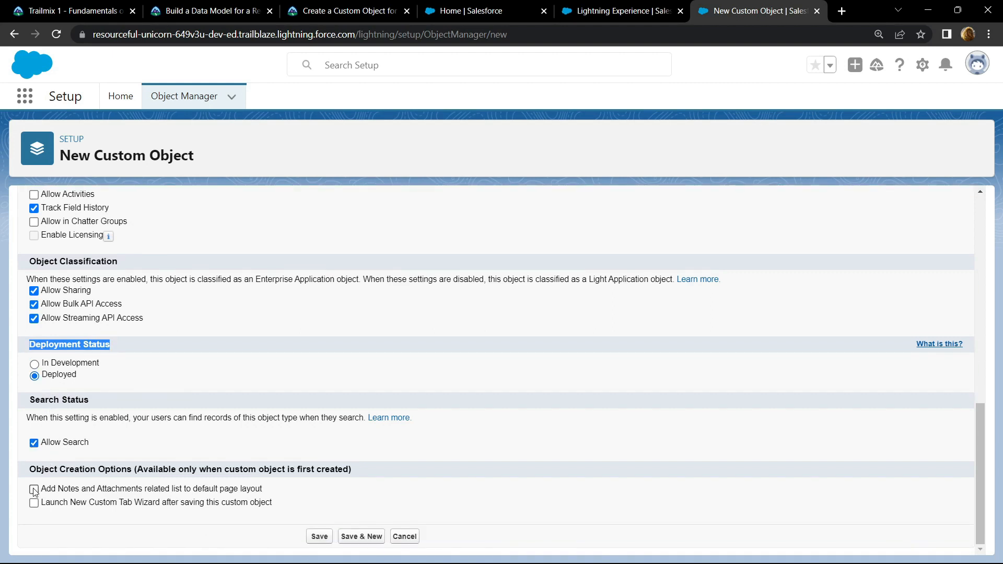
left_click(32, 489)
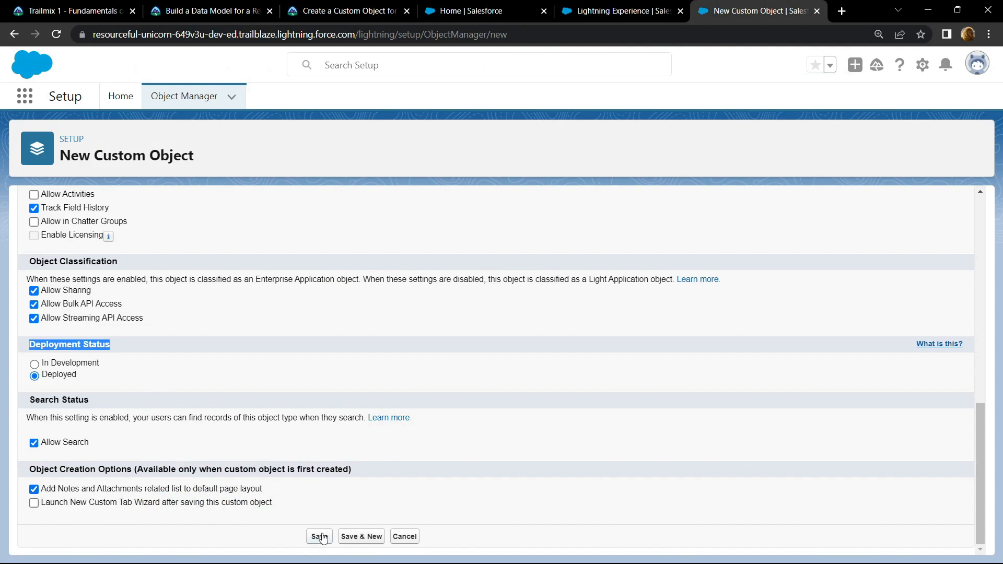
left_click(319, 536)
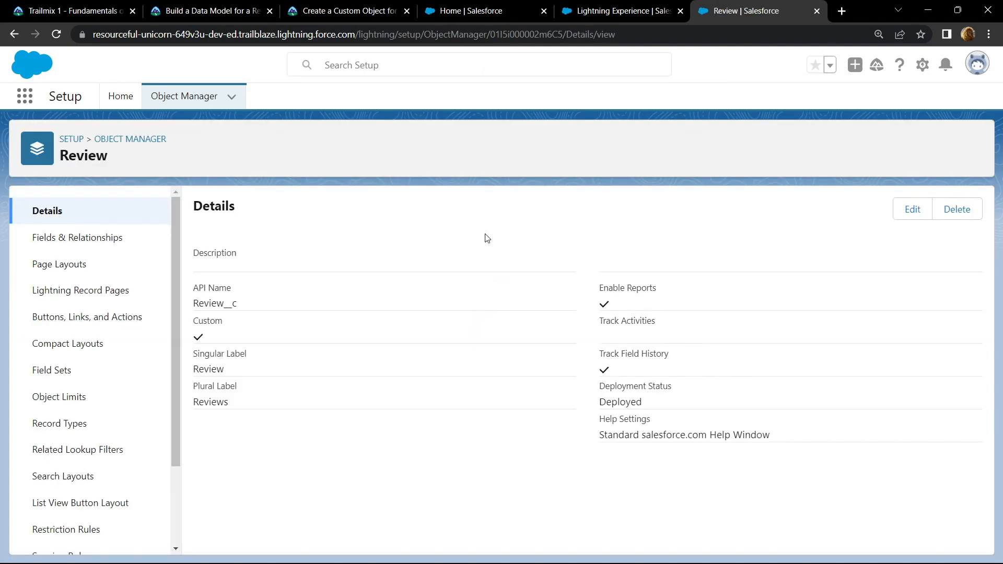
- Start verification of the Reviews step in Trailhead and return to the project's step list
left_click(345, 10)
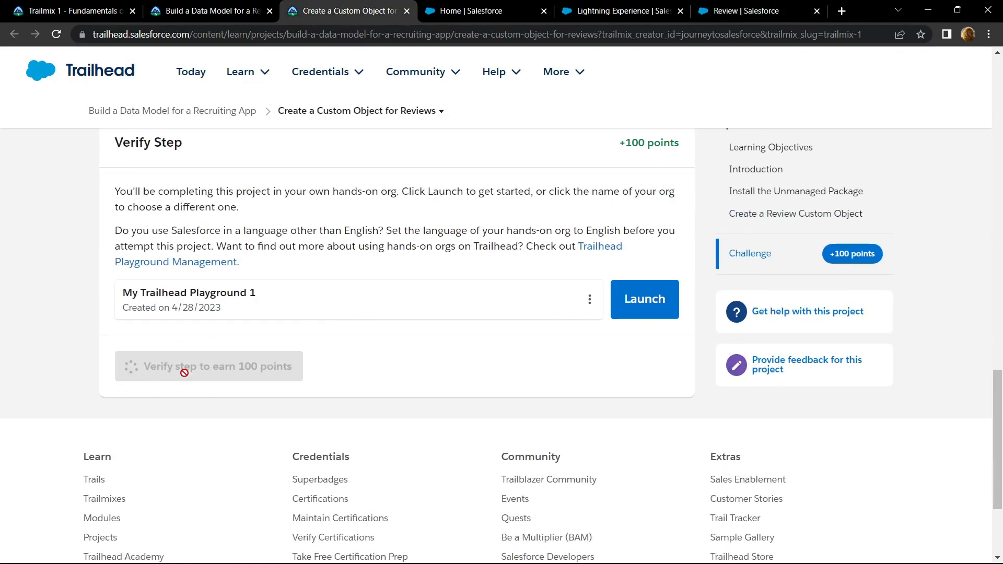
mouse_move(268, 305)
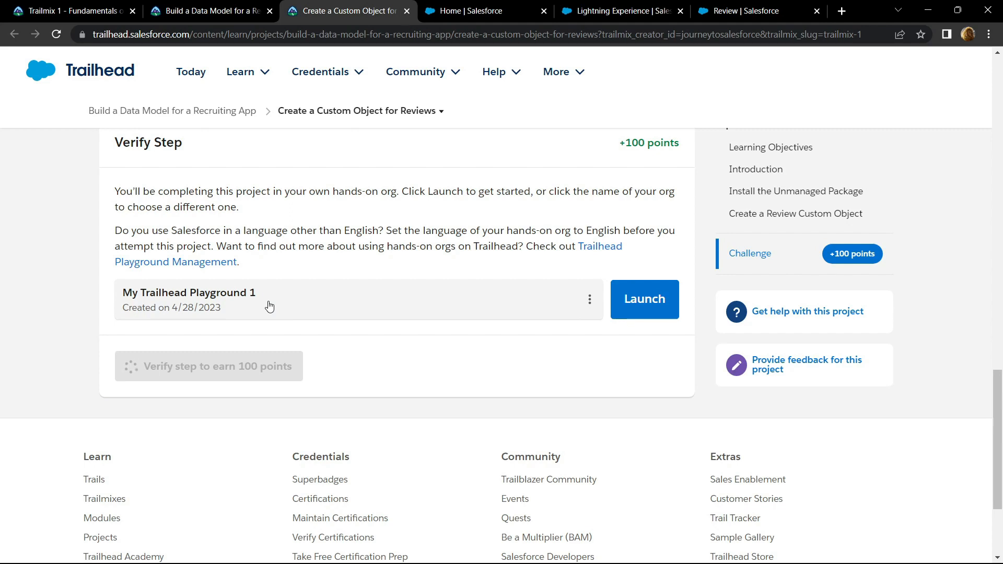
left_click(207, 367)
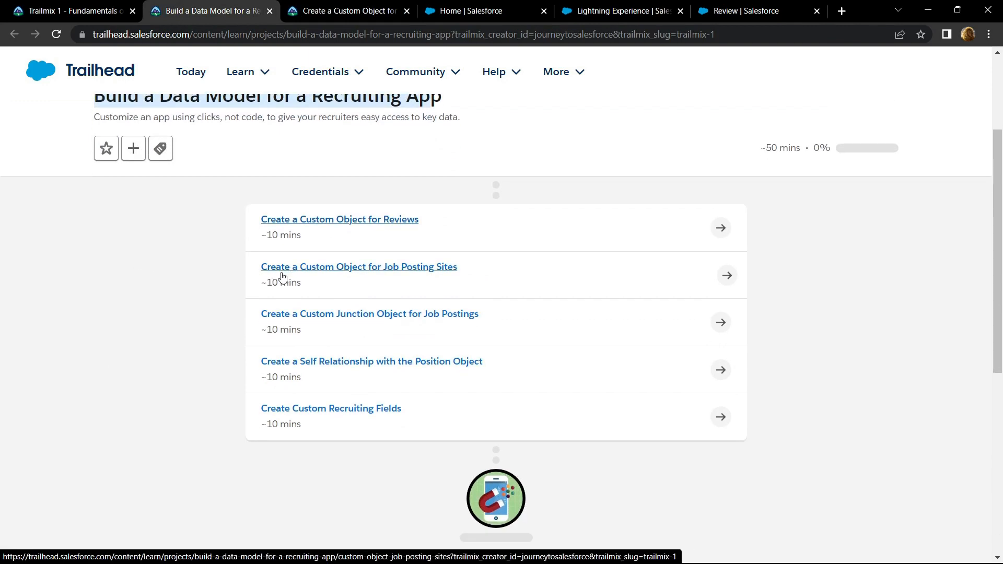
mouse_move(365, 275)
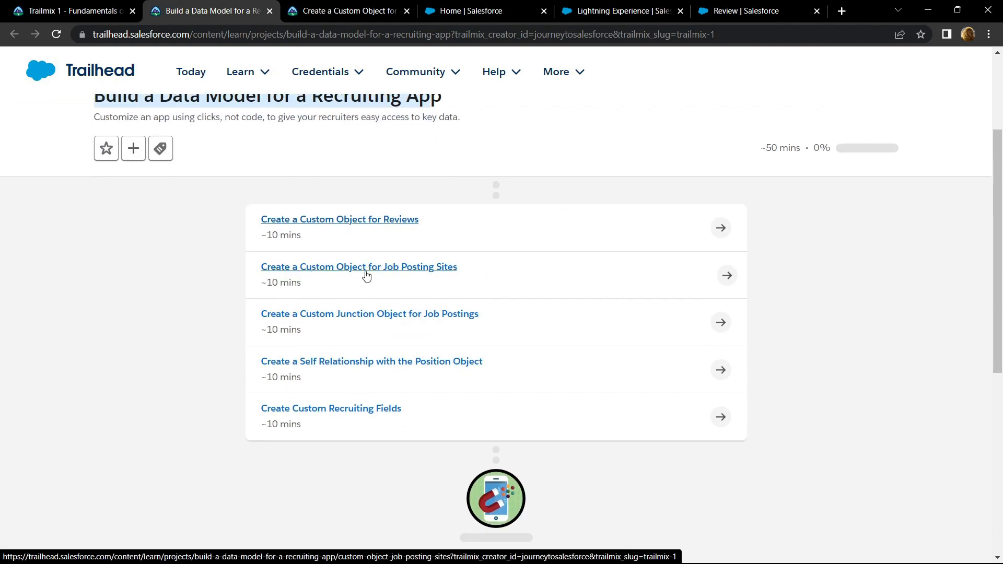